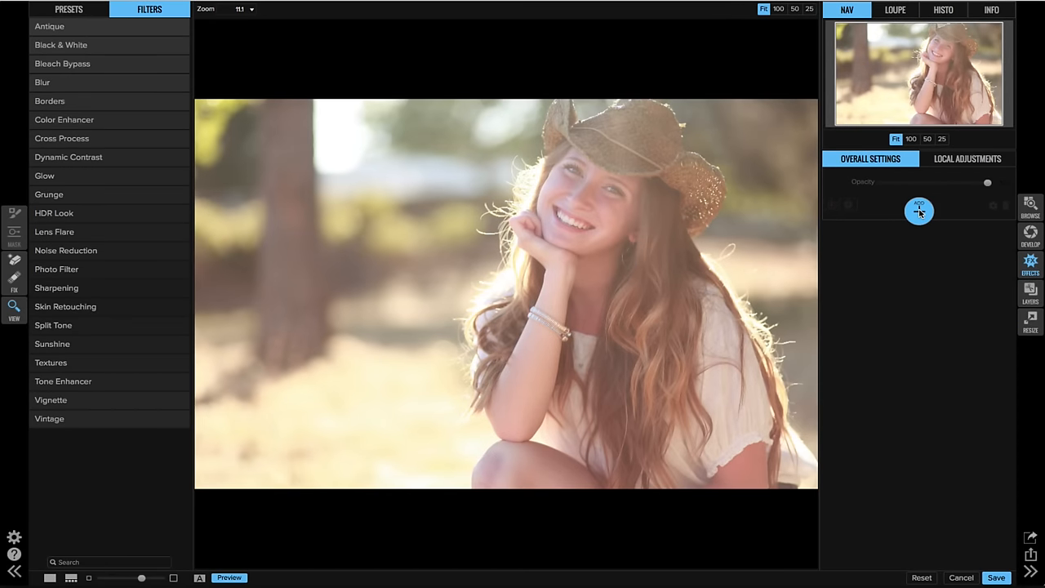
Add a Vintage filter in the Cool variation and lower its opacity to about 65.
click(918, 209)
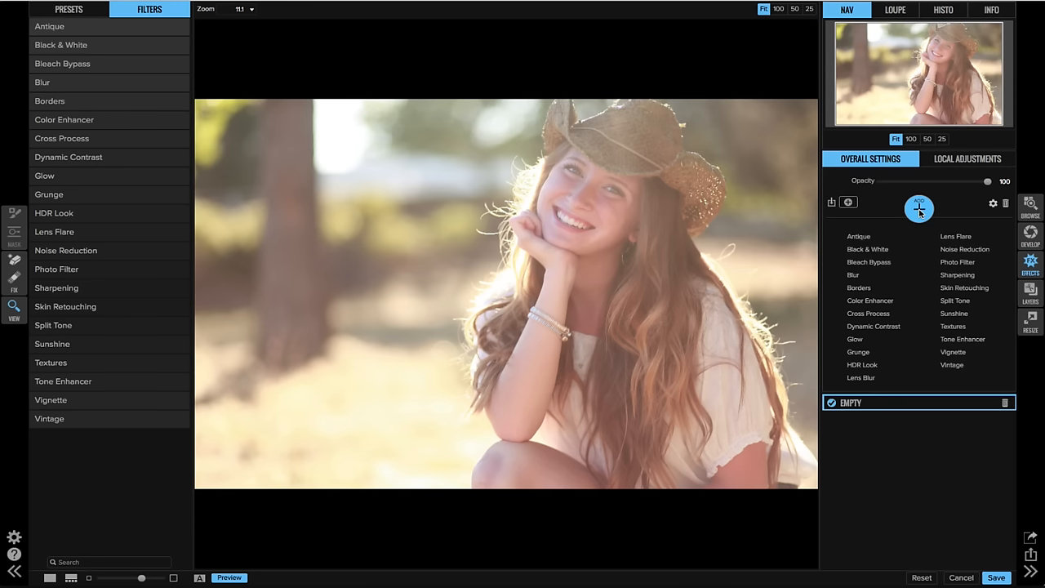
click(951, 365)
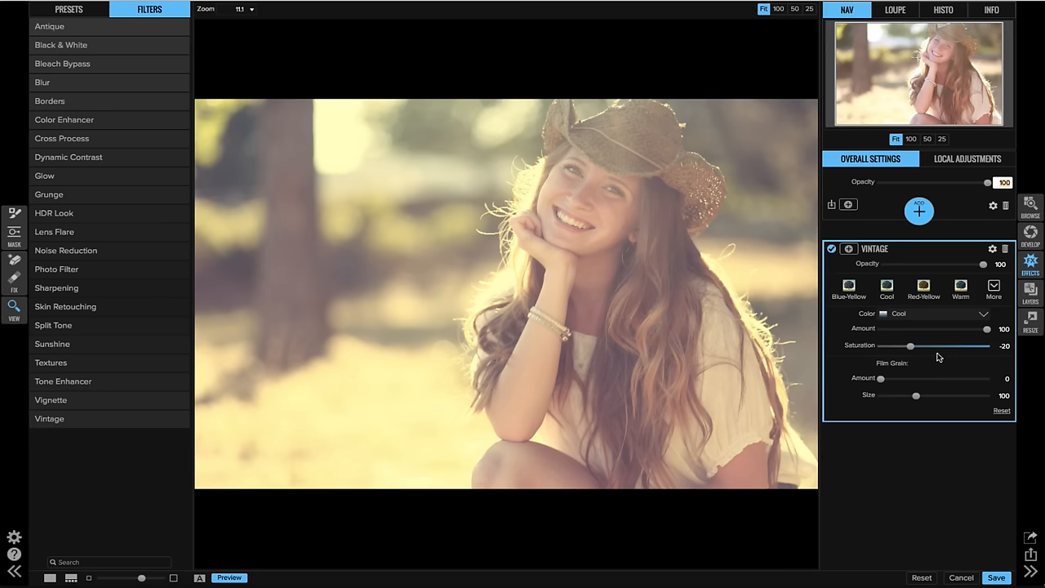
click(887, 284)
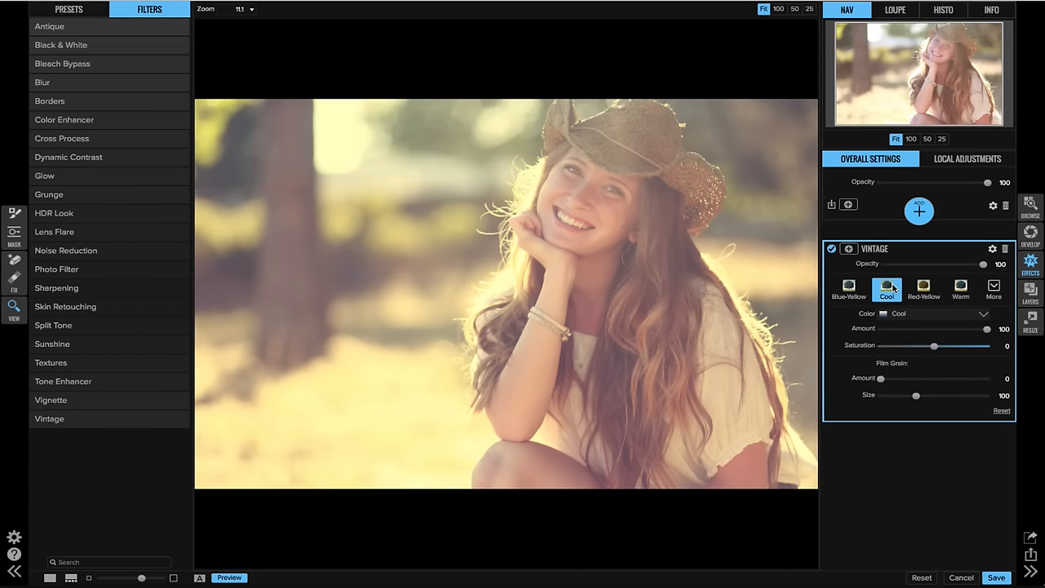
drag(984, 263, 947, 263)
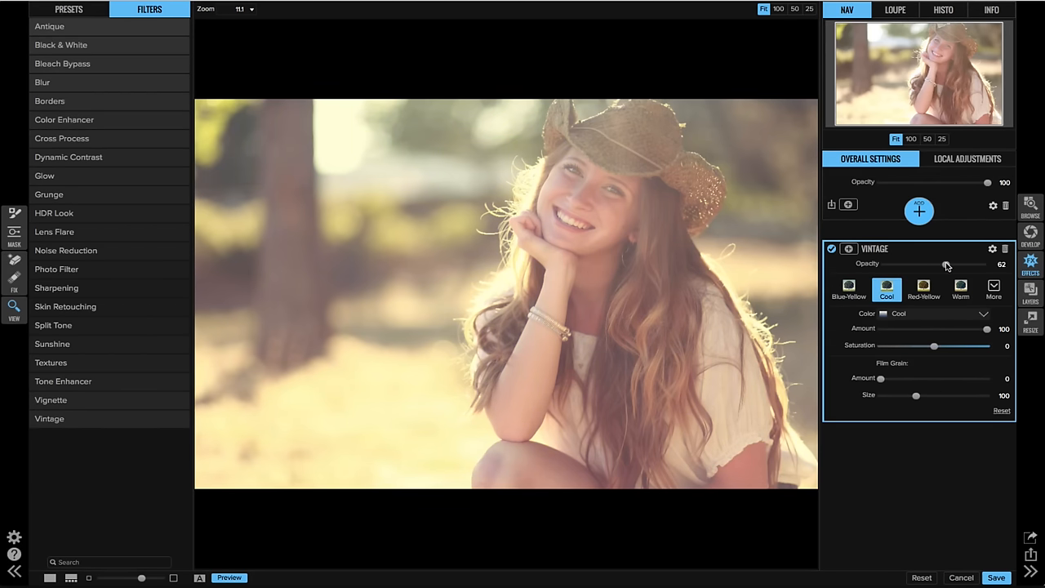
drag(944, 265, 949, 264)
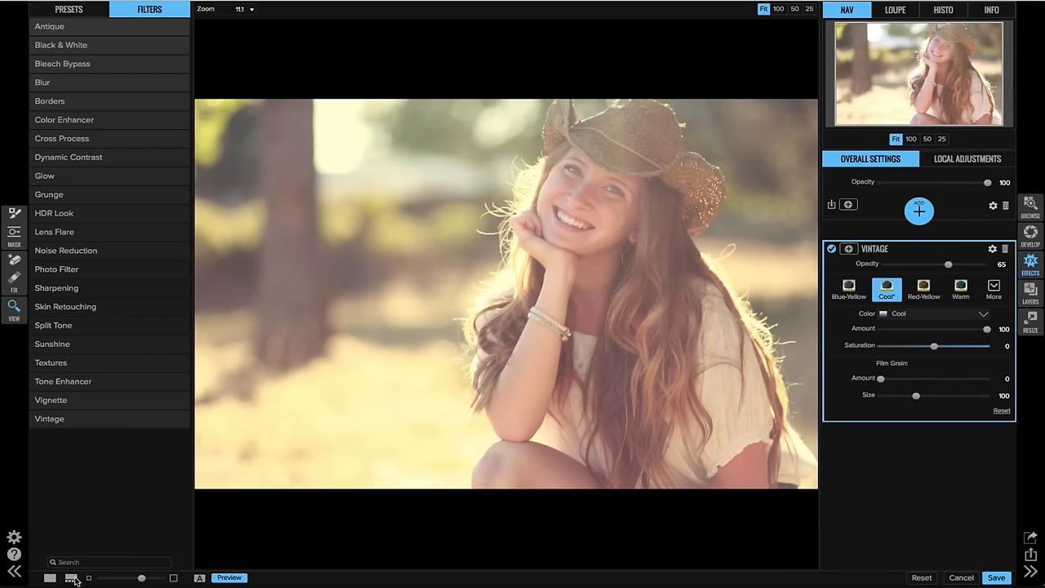
Show the filmstrip, add a Textures filter with the Grunge Vignette in Subtle mode, and select the batch.
click(72, 578)
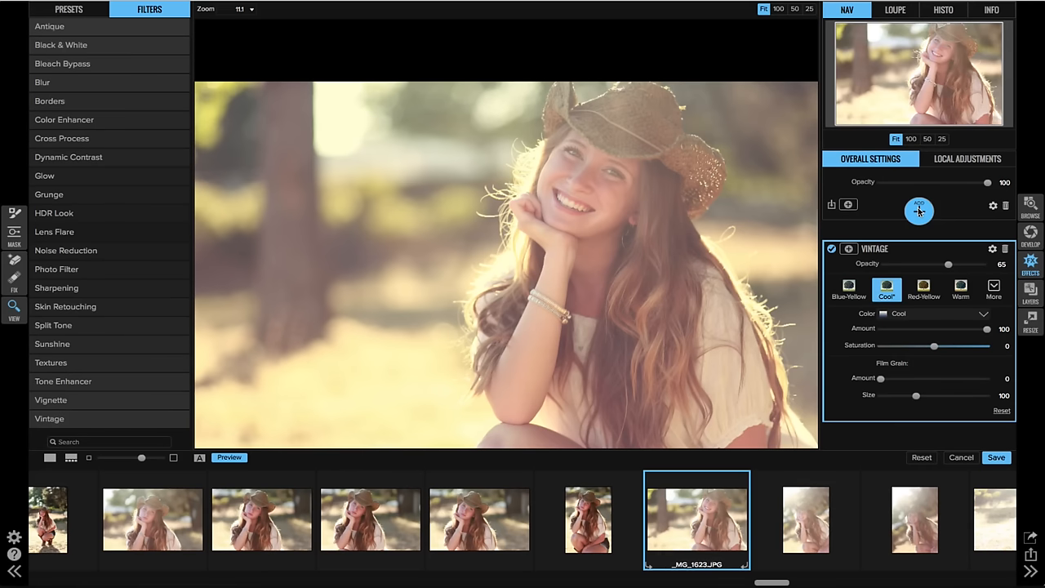
click(918, 209)
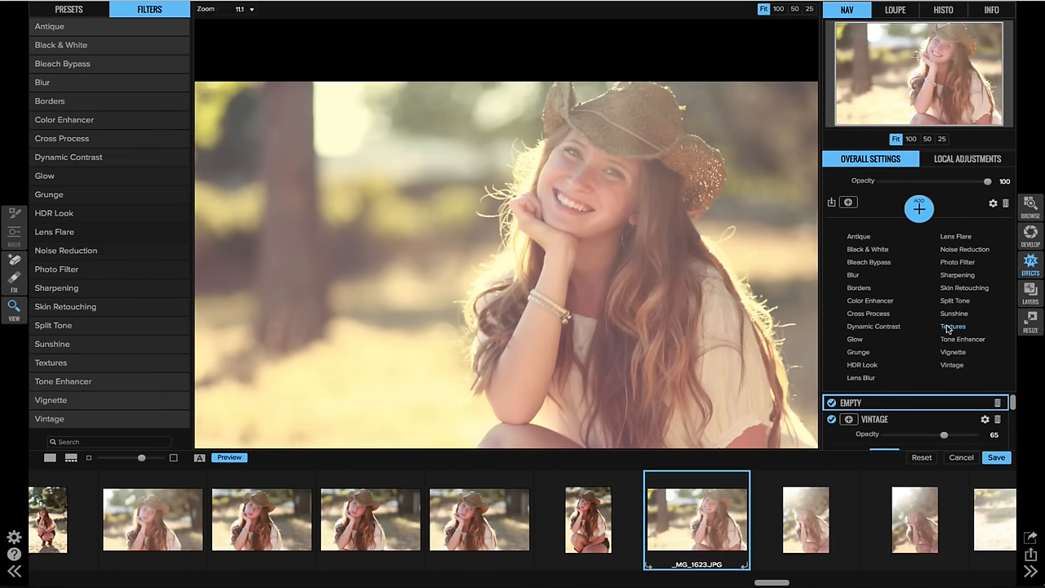
click(952, 327)
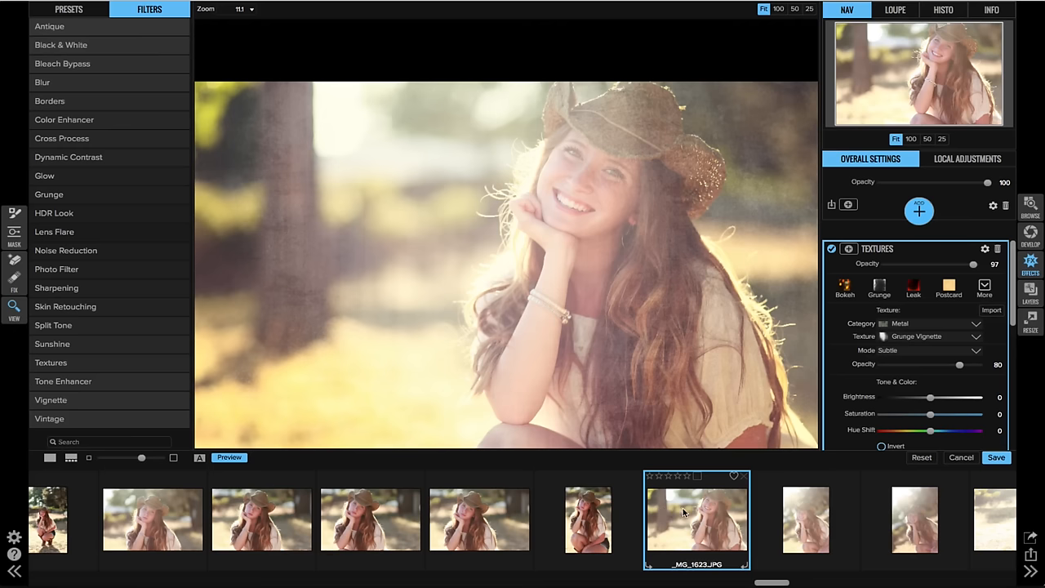
mouse_move(154, 519)
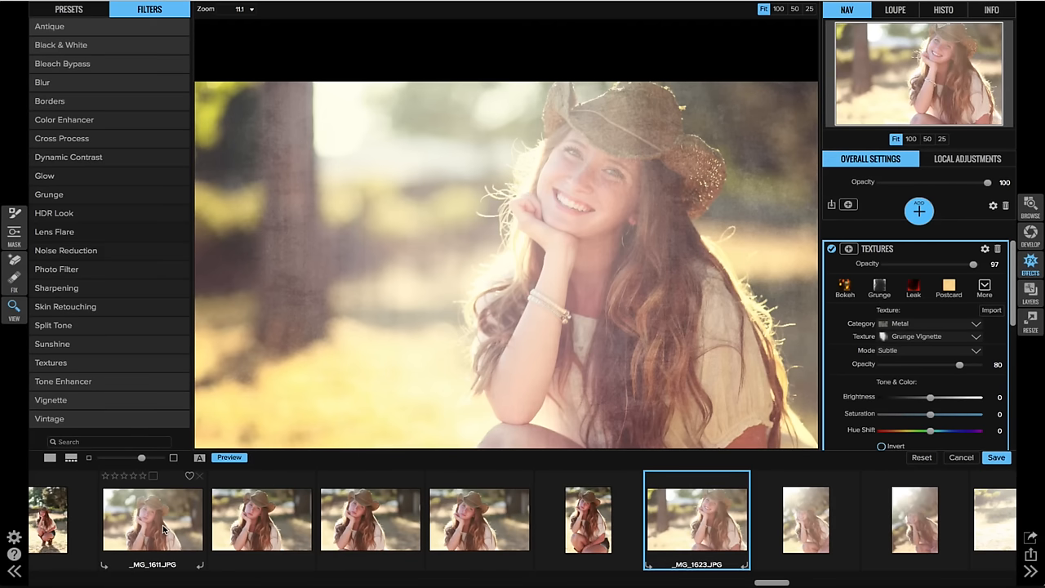
click(68, 10)
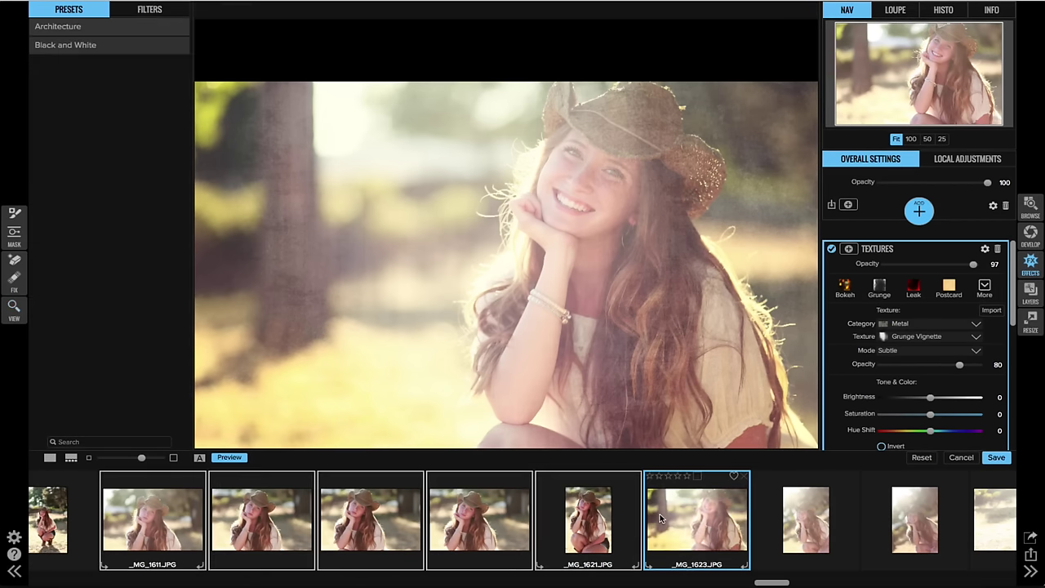
Sync the Vintage and Textures settings to the selected portraits via Sync Settings.
right_click(695, 520)
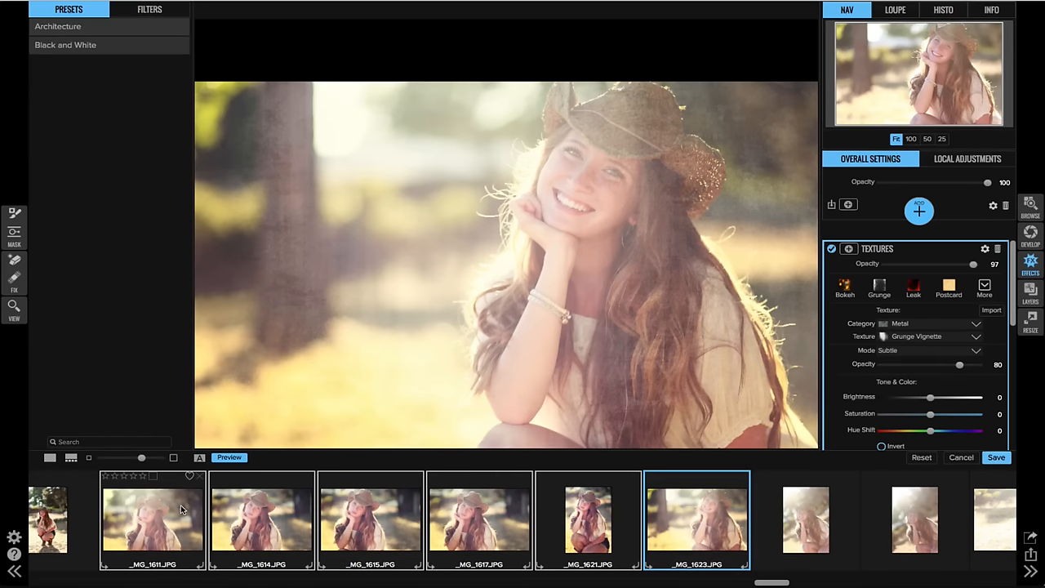
Switch to _MG_1611.JPG and lower its Textures opacity to about 53.
click(152, 520)
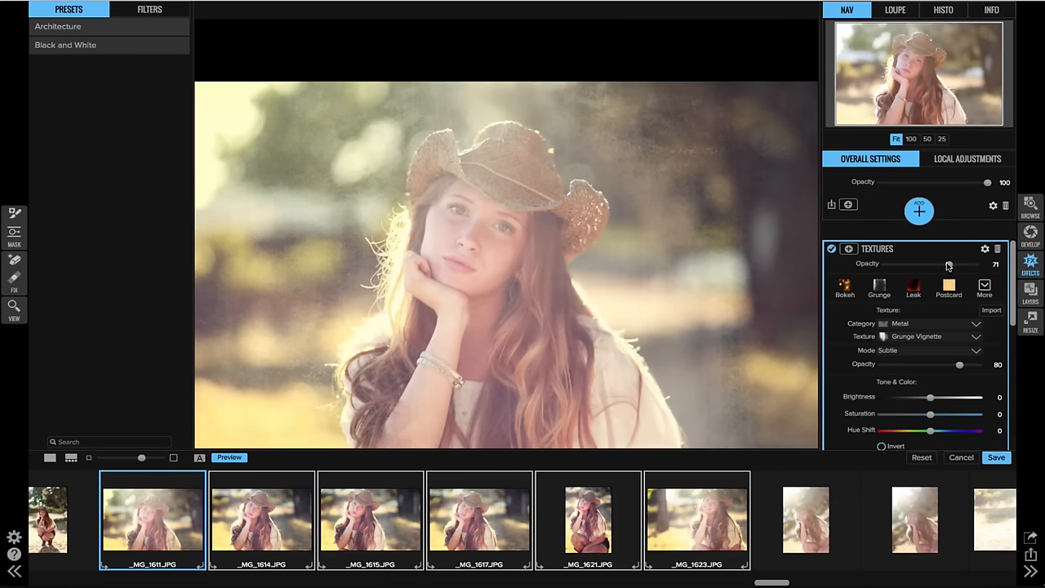
drag(946, 264, 933, 264)
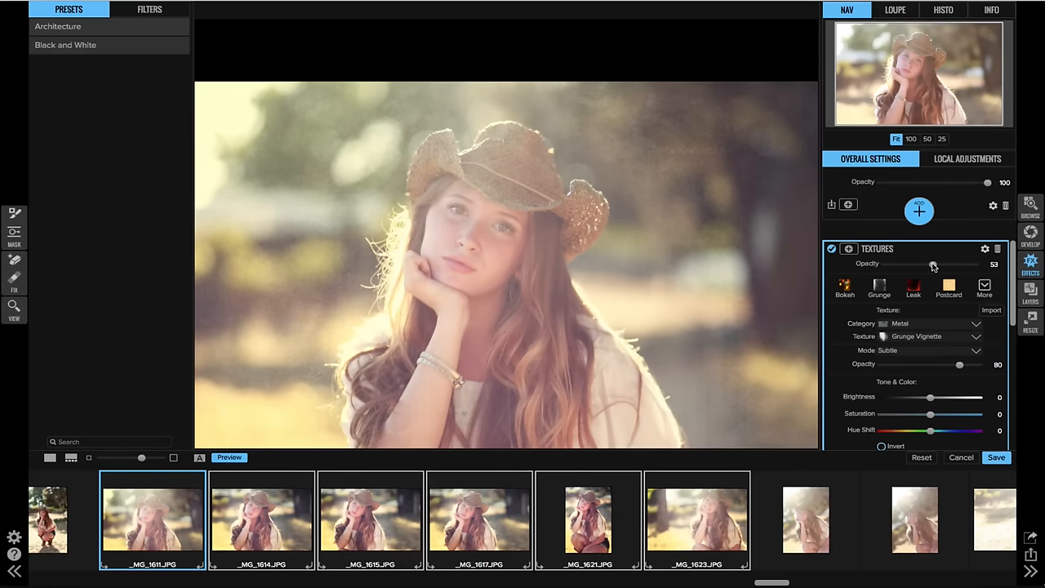